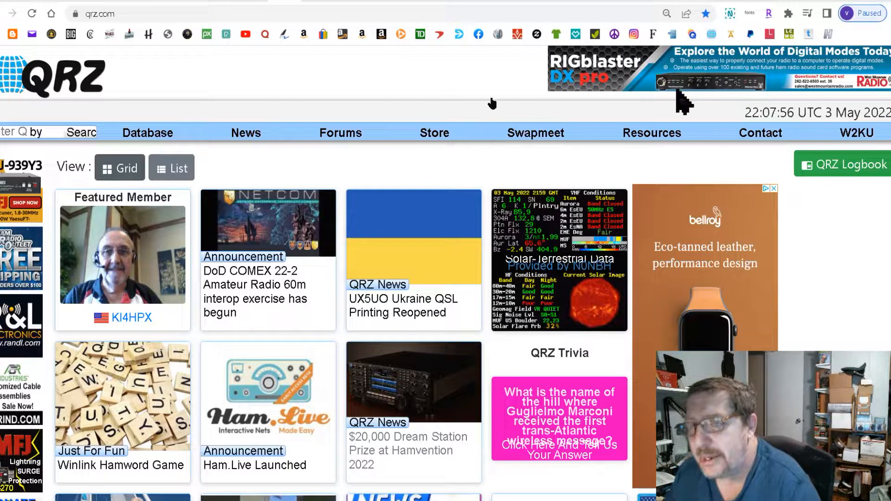
- Choose Edit W2KU from the W2KU account menu in the top navigation
left_click(856, 133)
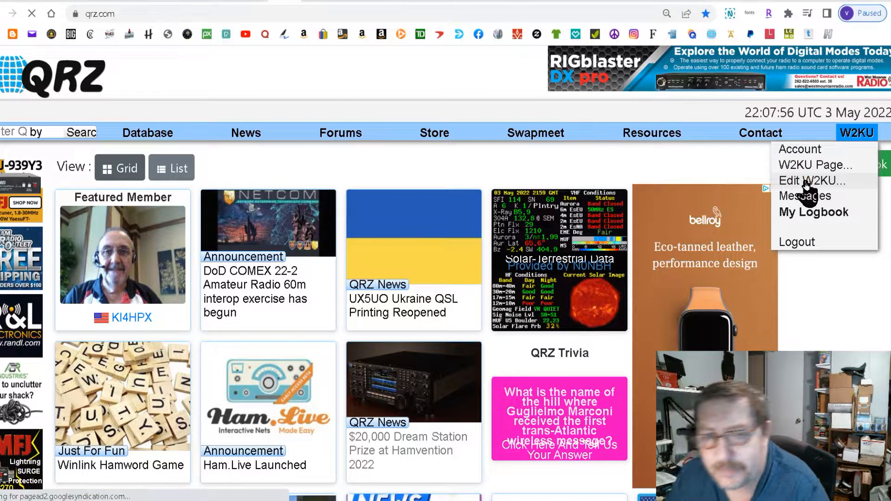
left_click(808, 181)
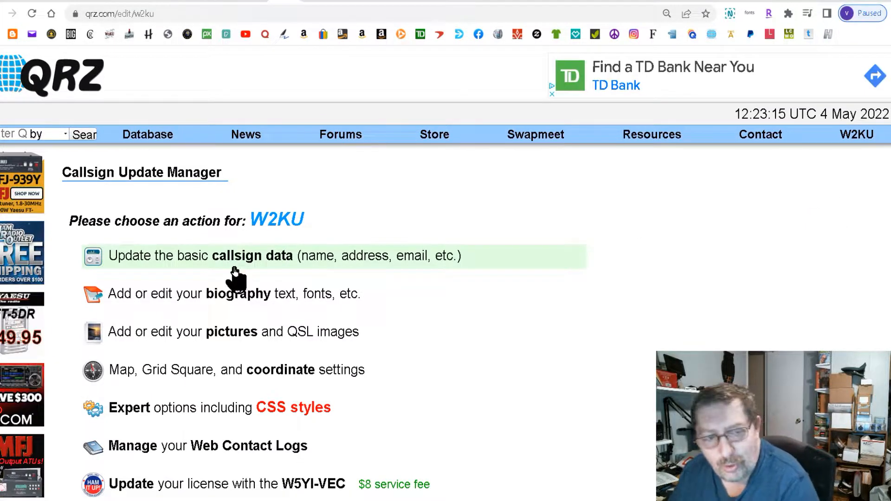
mouse_move(380, 275)
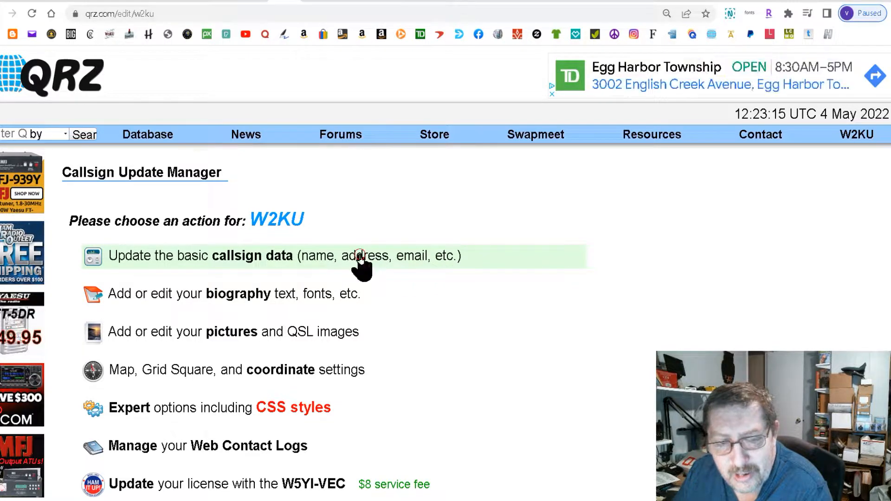
- Open 'Update the basic callsign data' and scroll to the QSL preferences and Save
left_click(284, 255)
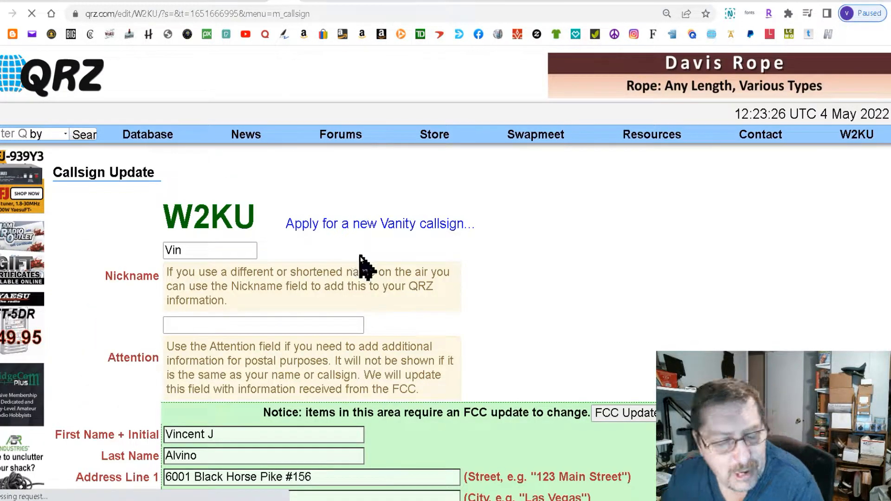
scroll("down", 3)
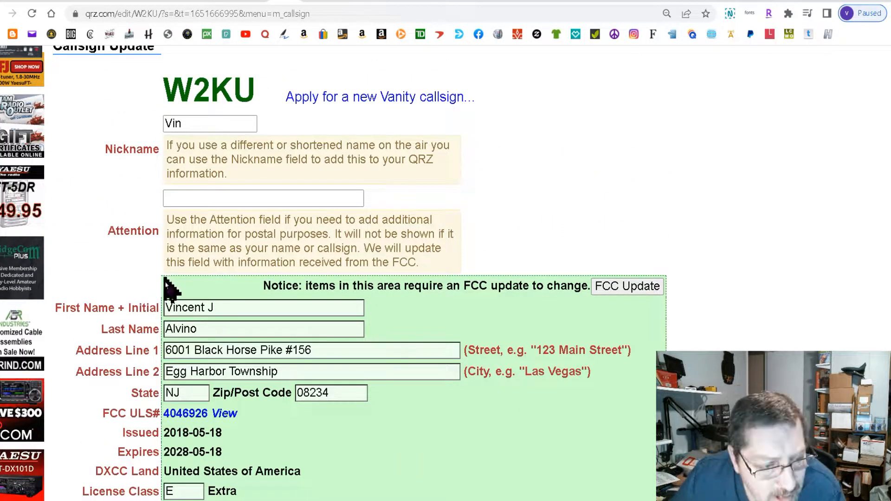
scroll("down", 3)
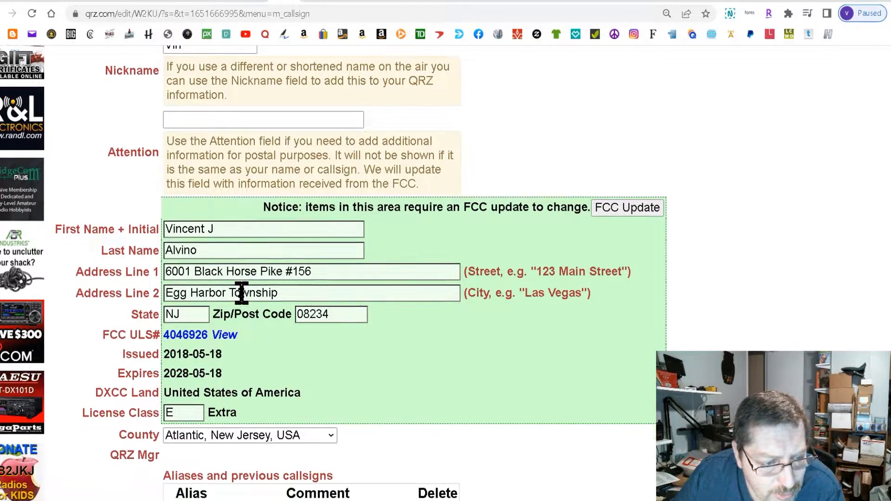
scroll("down", 3)
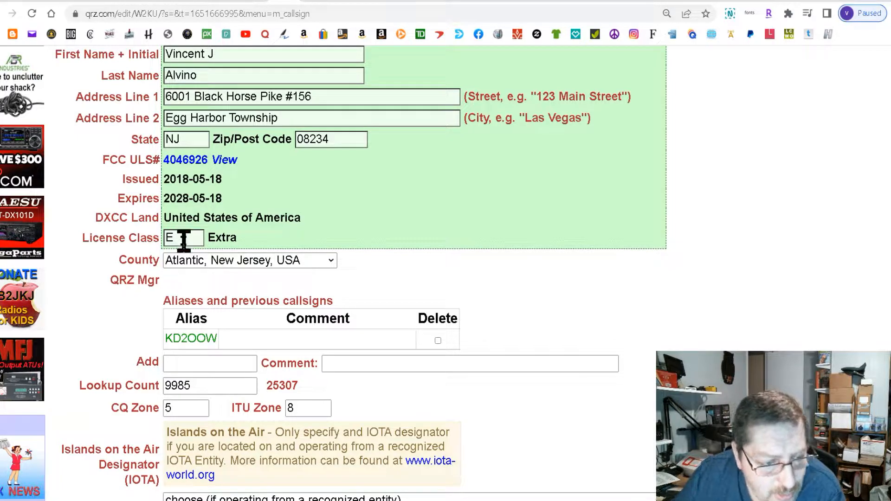
scroll("down", 3)
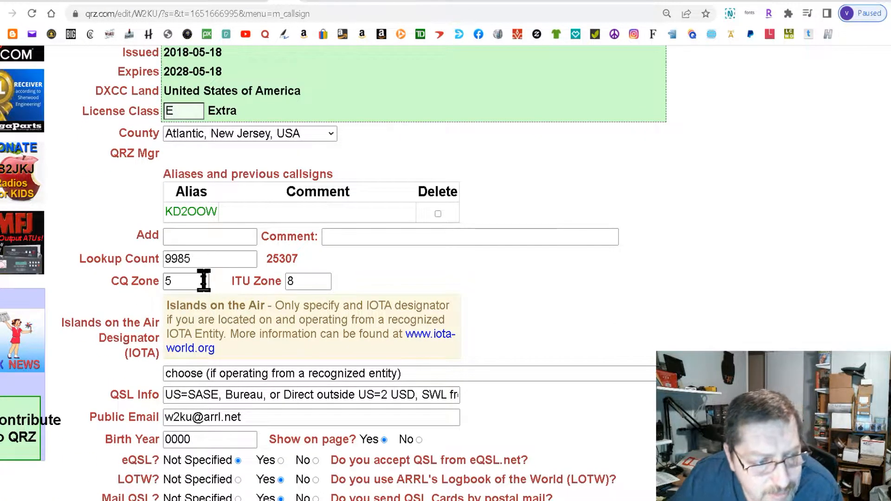
scroll("down", 3)
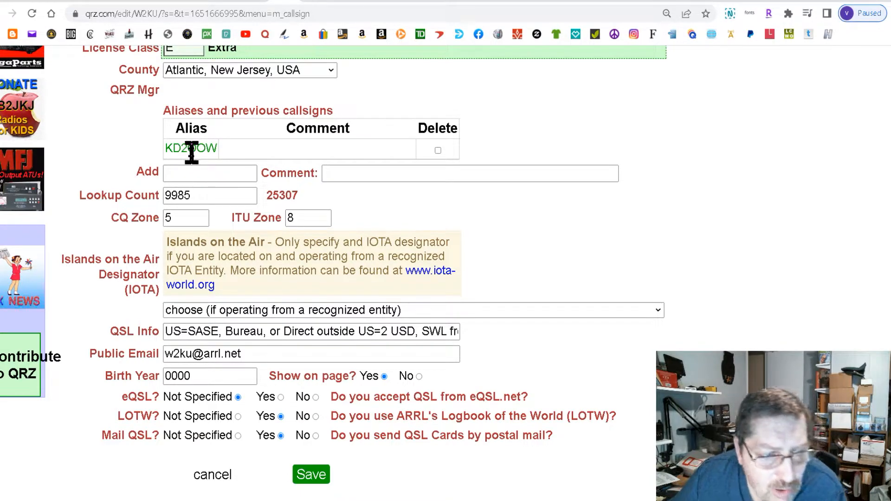
scroll("down", 3)
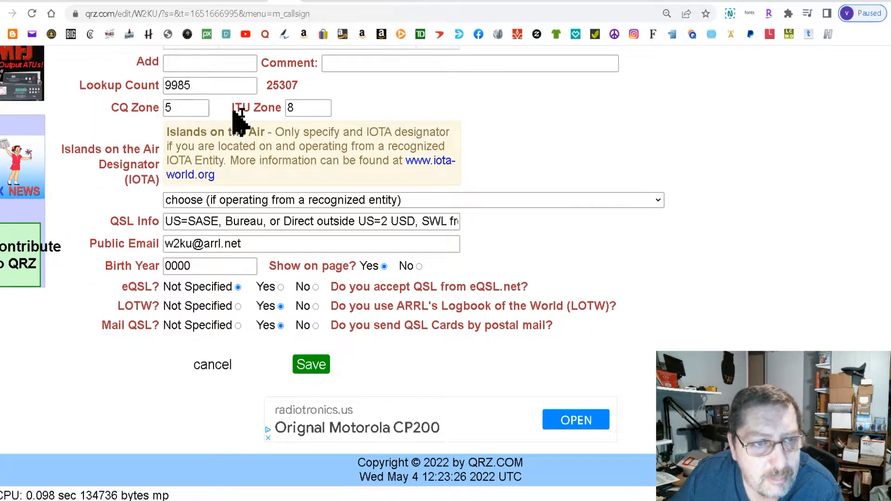
mouse_move(292, 125)
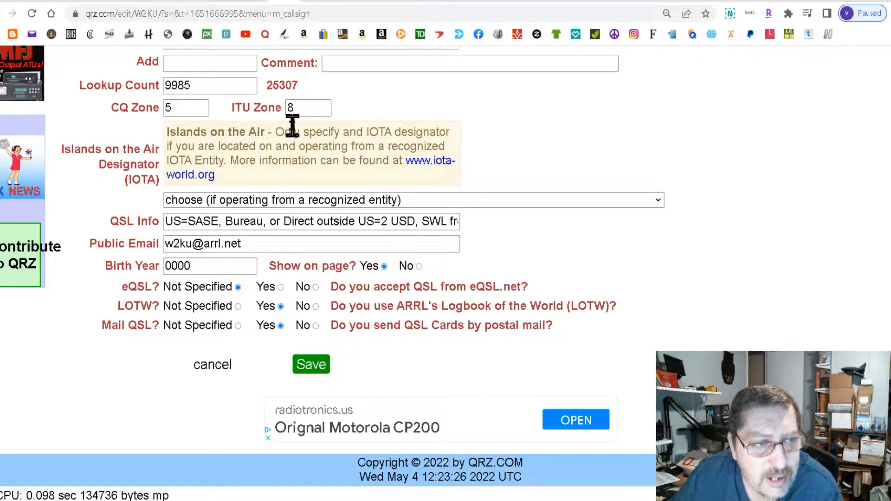
mouse_move(176, 244)
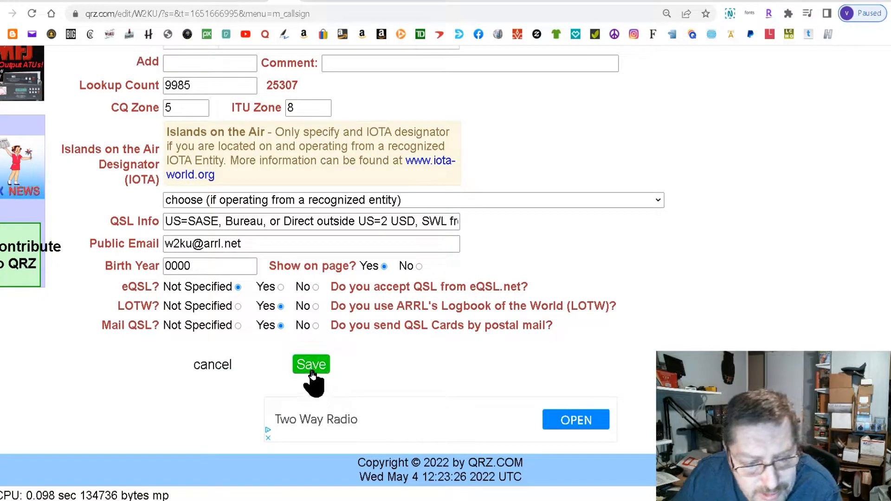
mouse_move(483, 264)
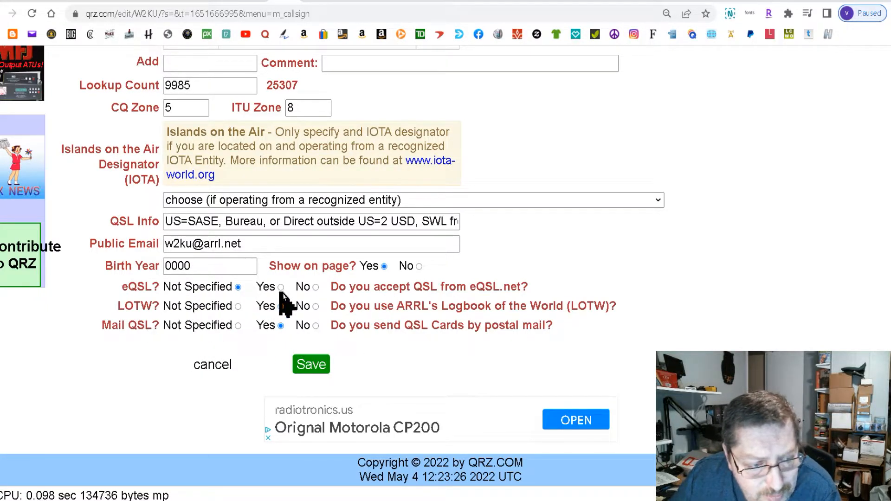
left_click(281, 307)
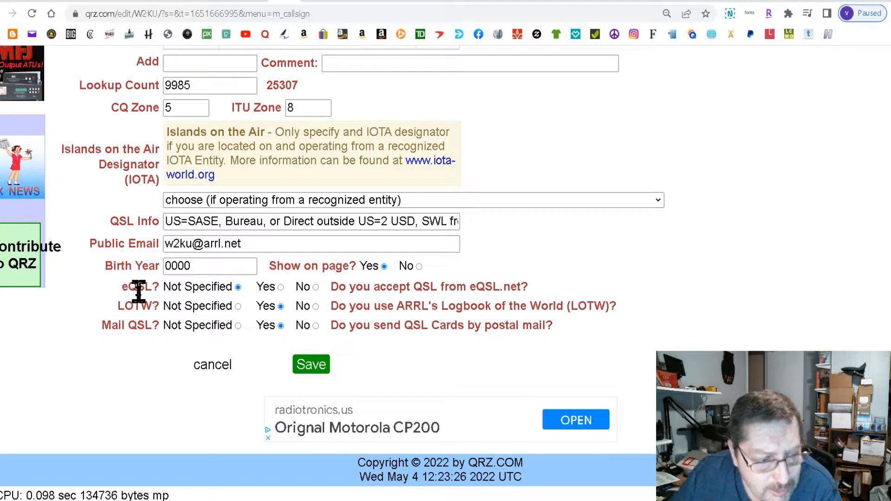
mouse_move(135, 358)
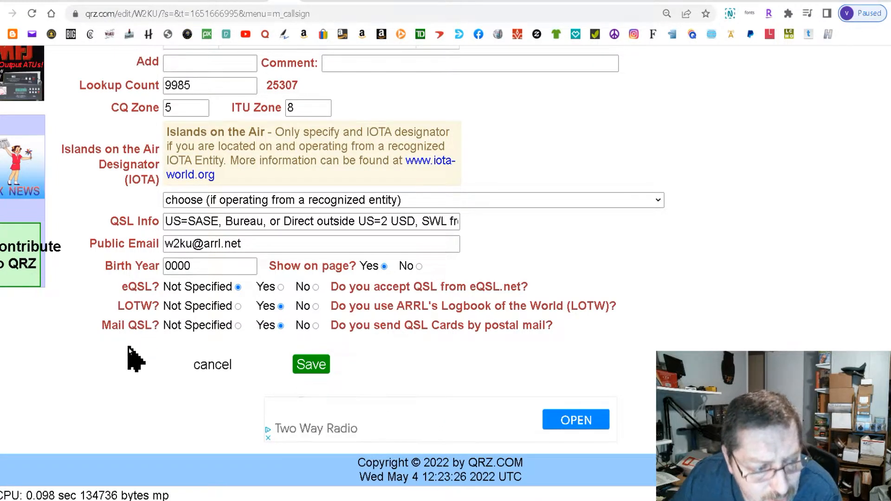
mouse_move(225, 350)
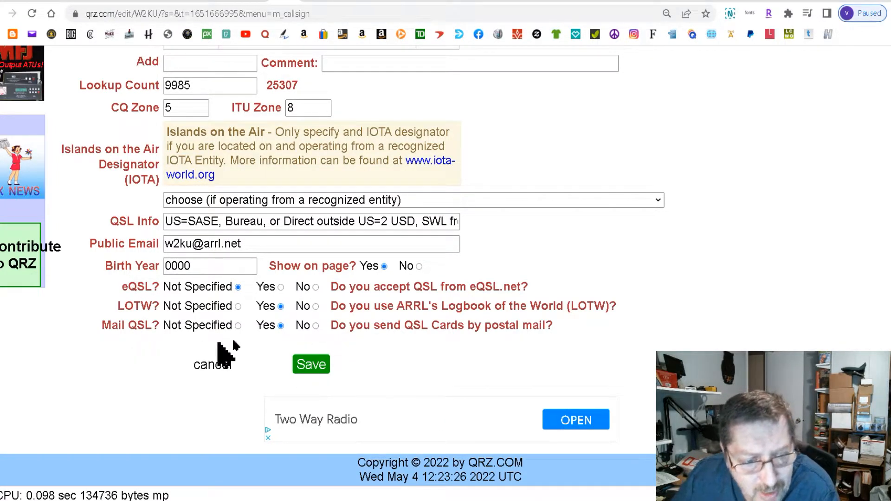
mouse_move(139, 304)
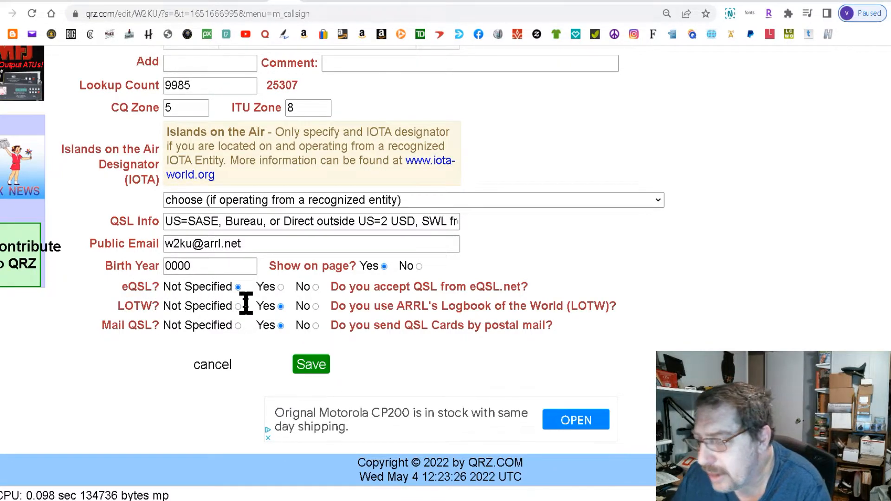
scroll("up", 3)
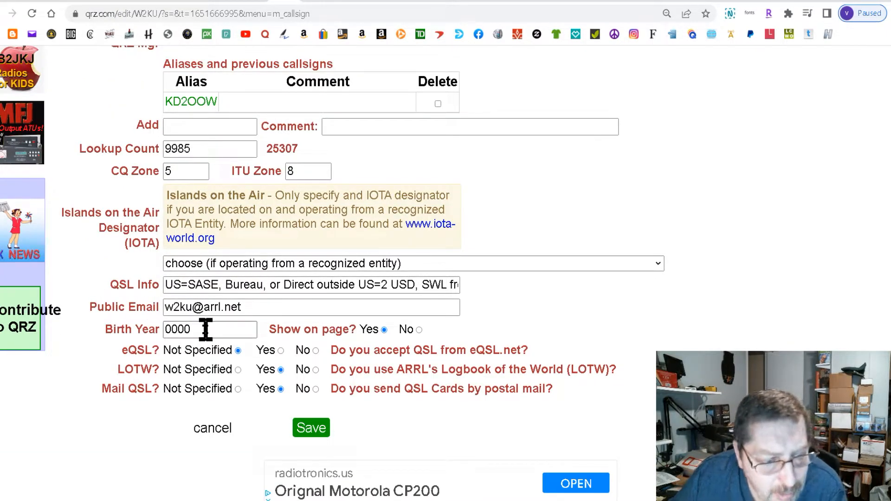
scroll("up", 3)
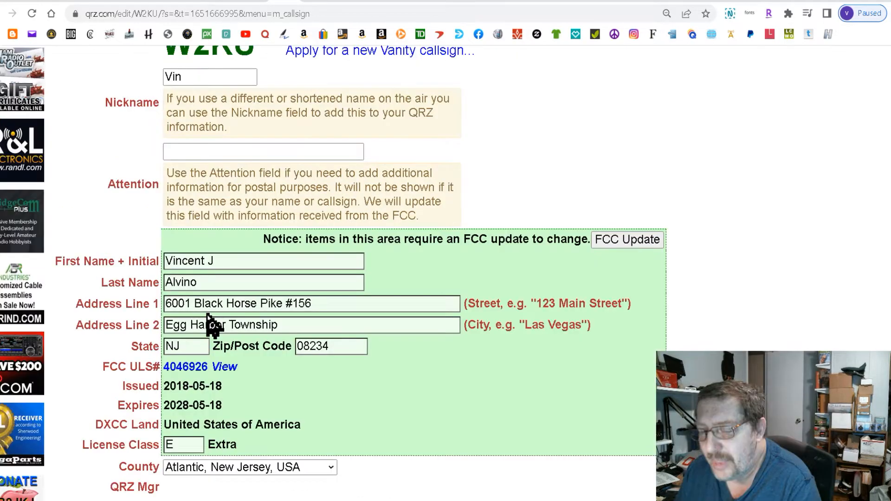